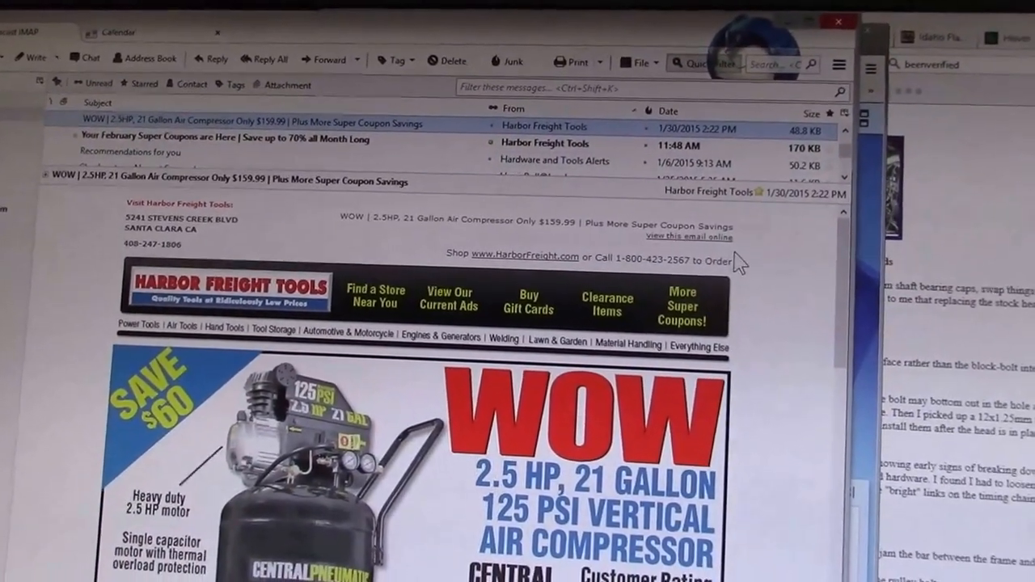
# Open the January 'Final Days' Harbor Freight coupon email and scroll through its images
pyautogui.scroll(-3)
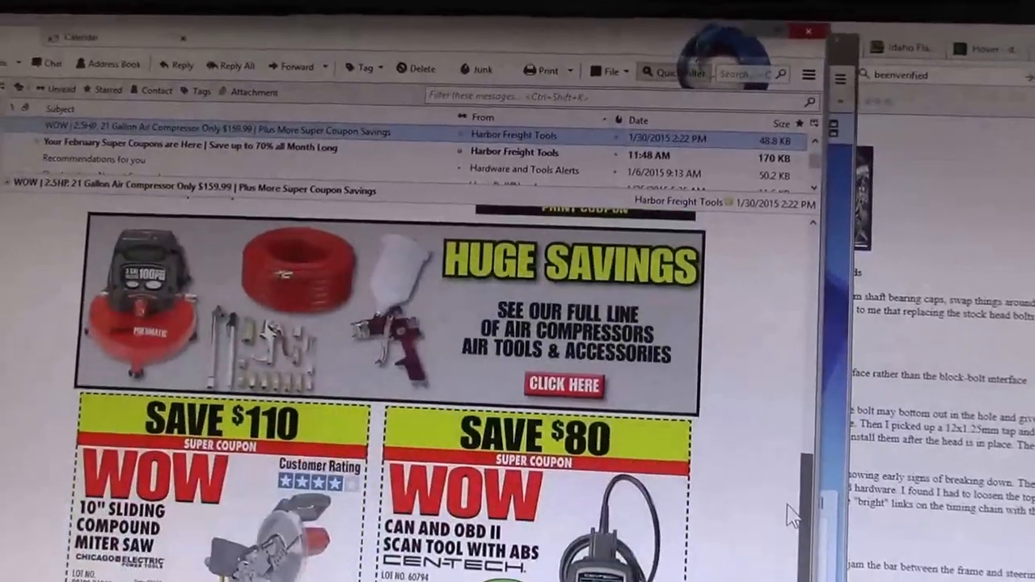
pyautogui.scroll(-3)
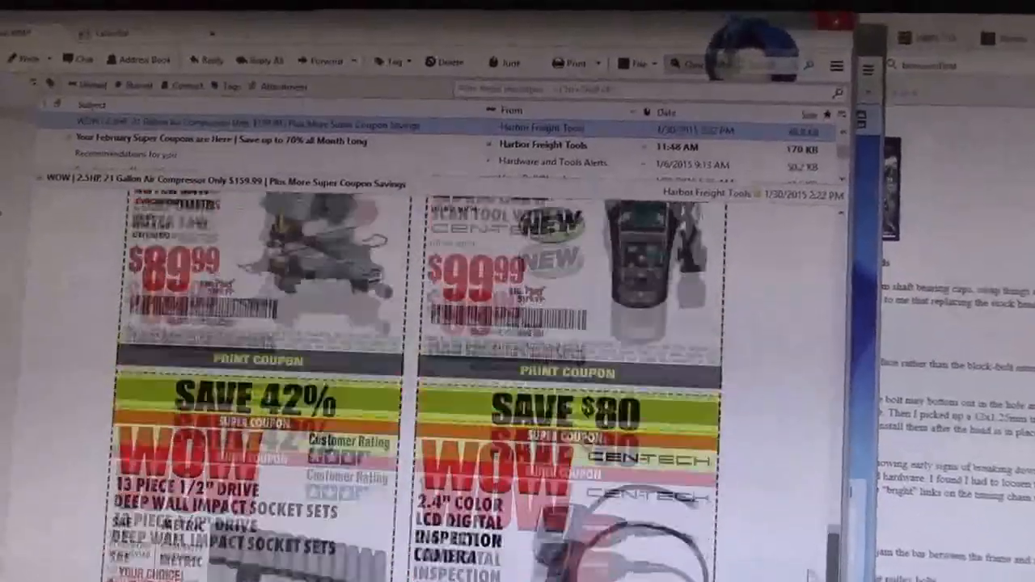
pyautogui.scroll(-3)
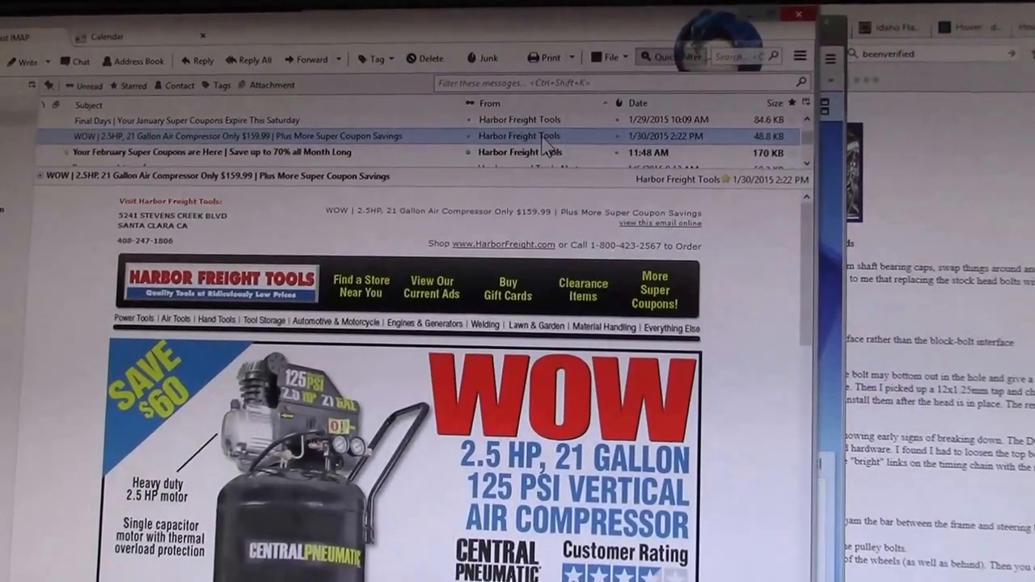
pyautogui.click(186, 119)
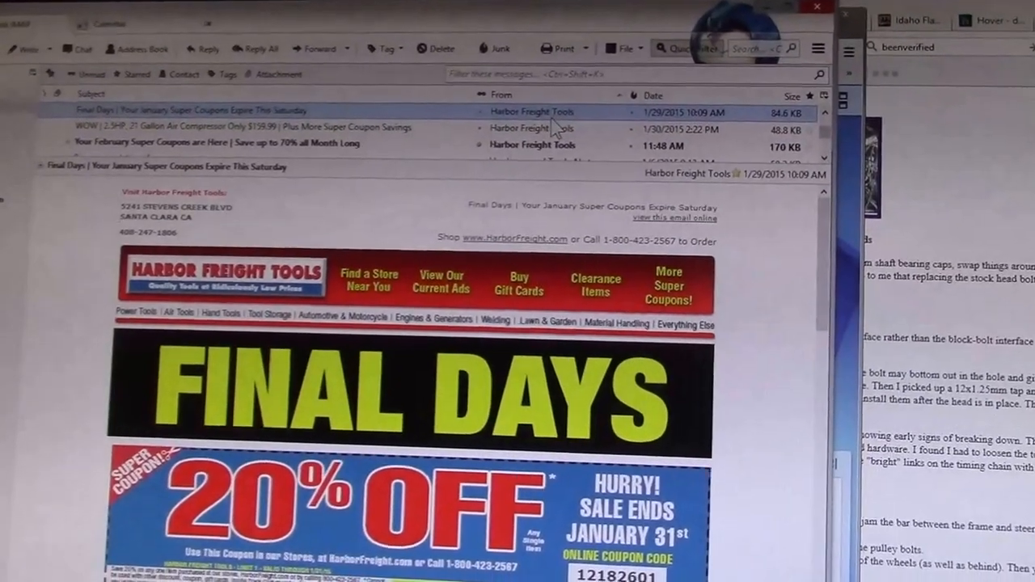
pyautogui.scroll(-3)
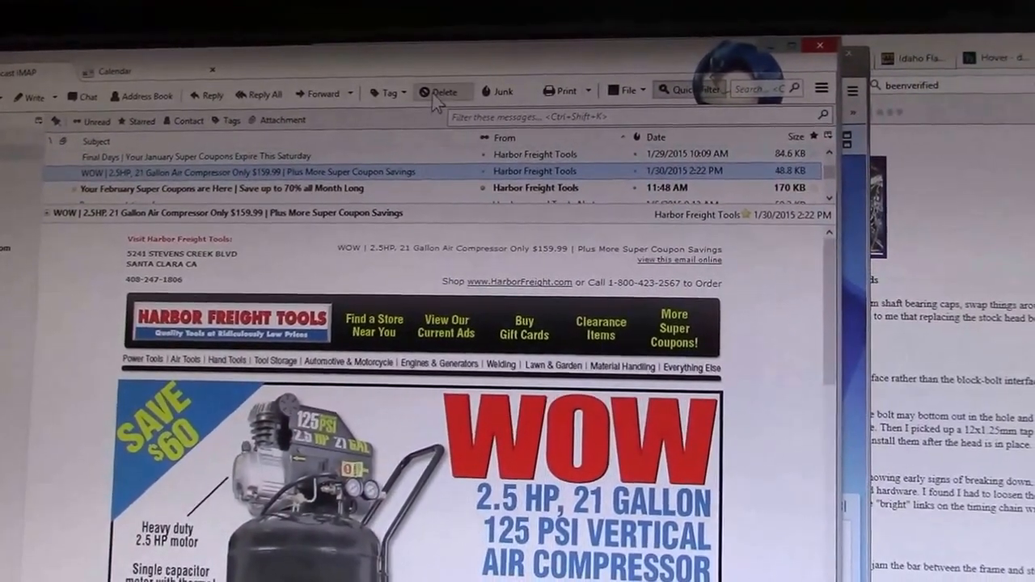
pyautogui.moveTo(437, 91)
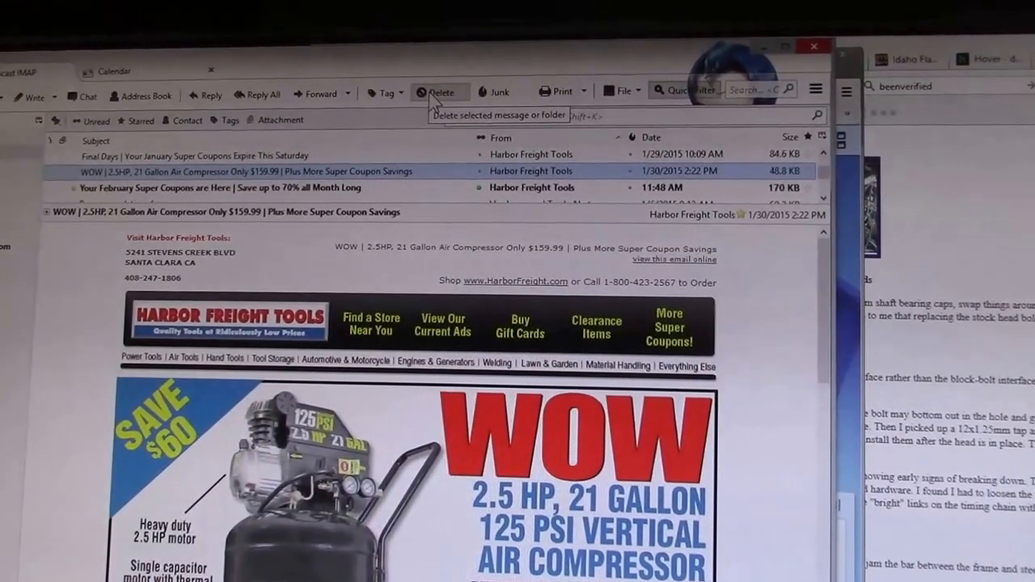
pyautogui.moveTo(564, 194)
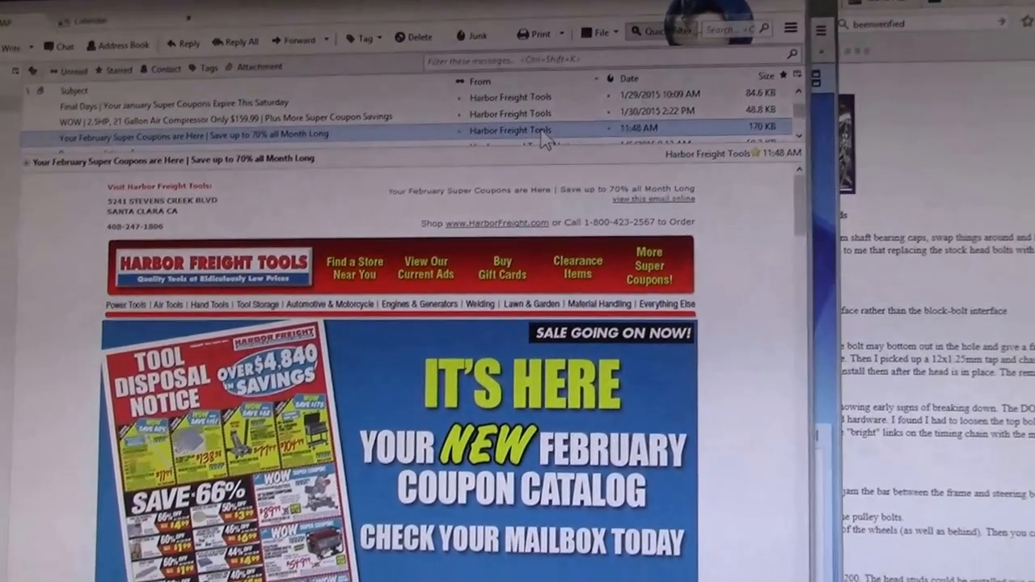
pyautogui.scroll(-3)
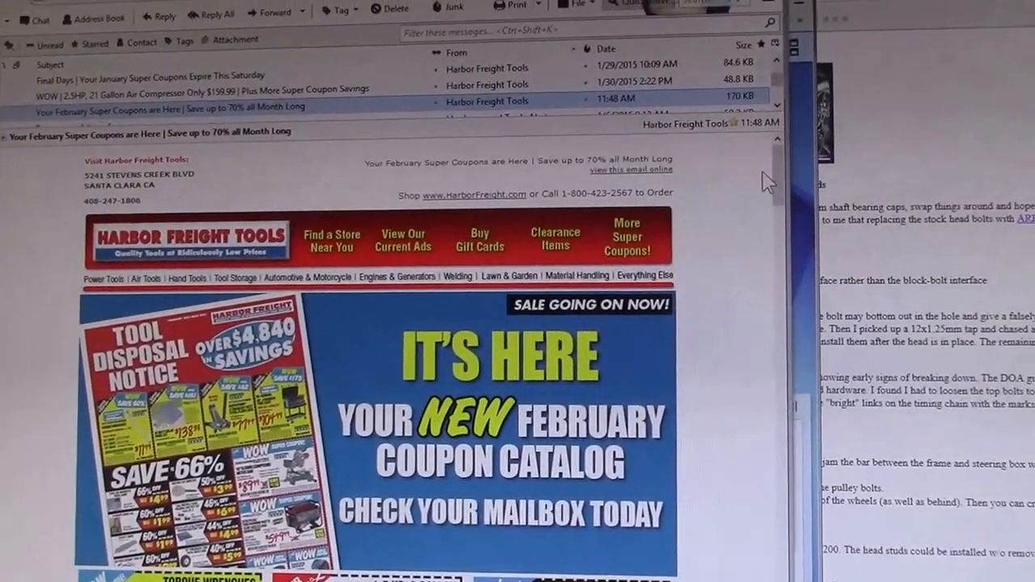
pyautogui.scroll(-3)
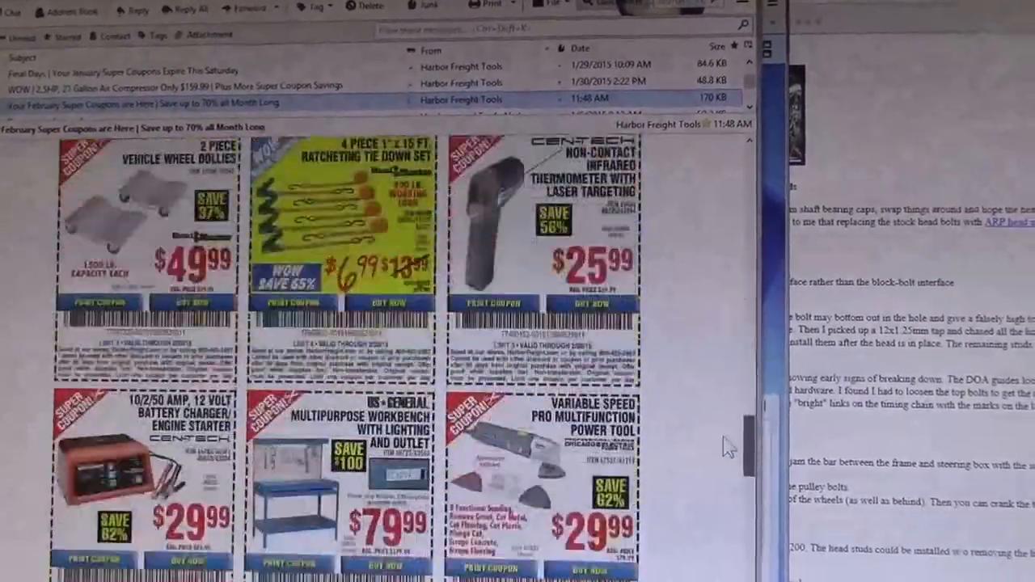
pyautogui.scroll(-3)
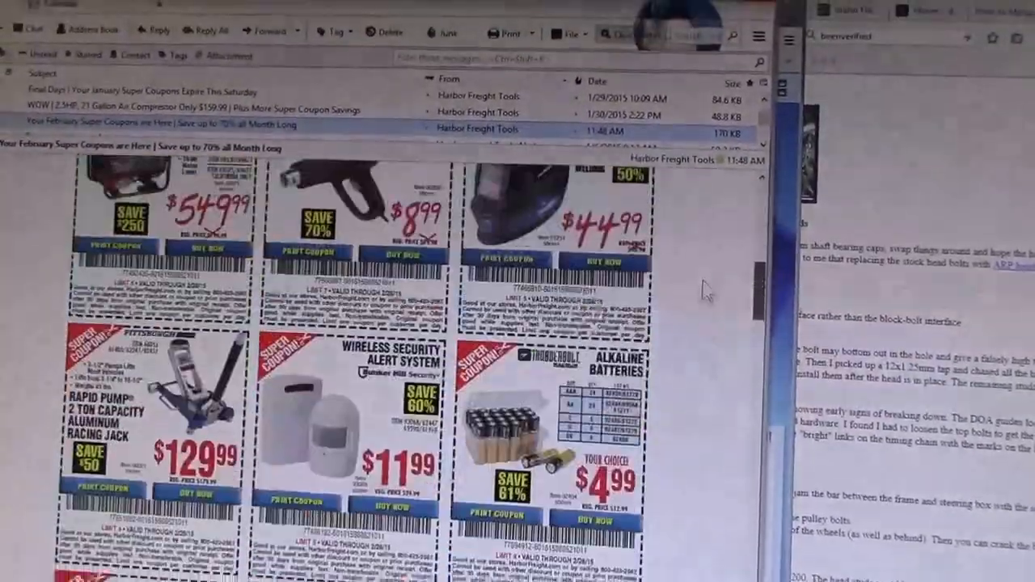
pyautogui.scroll(-3)
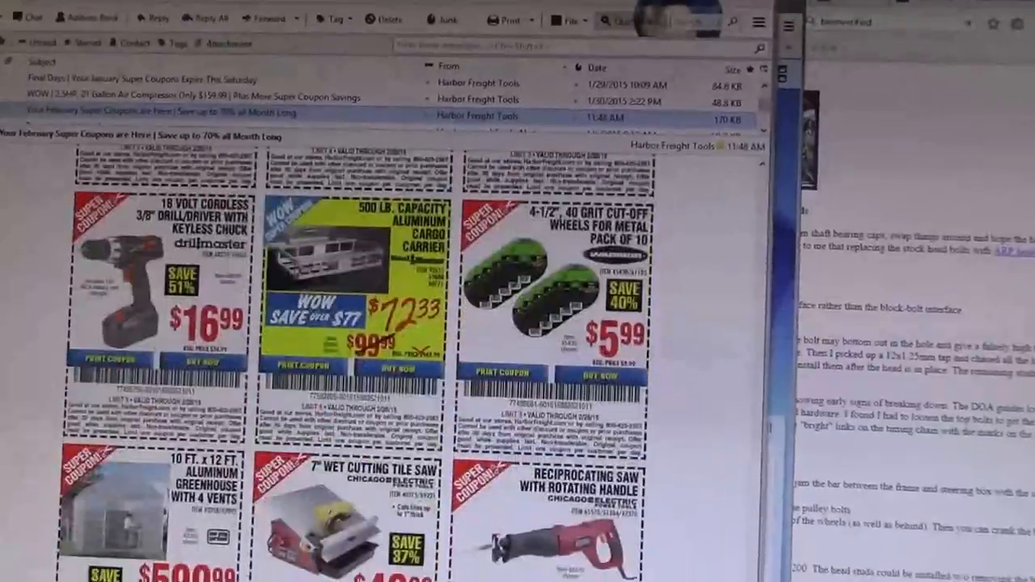
pyautogui.scroll(-3)
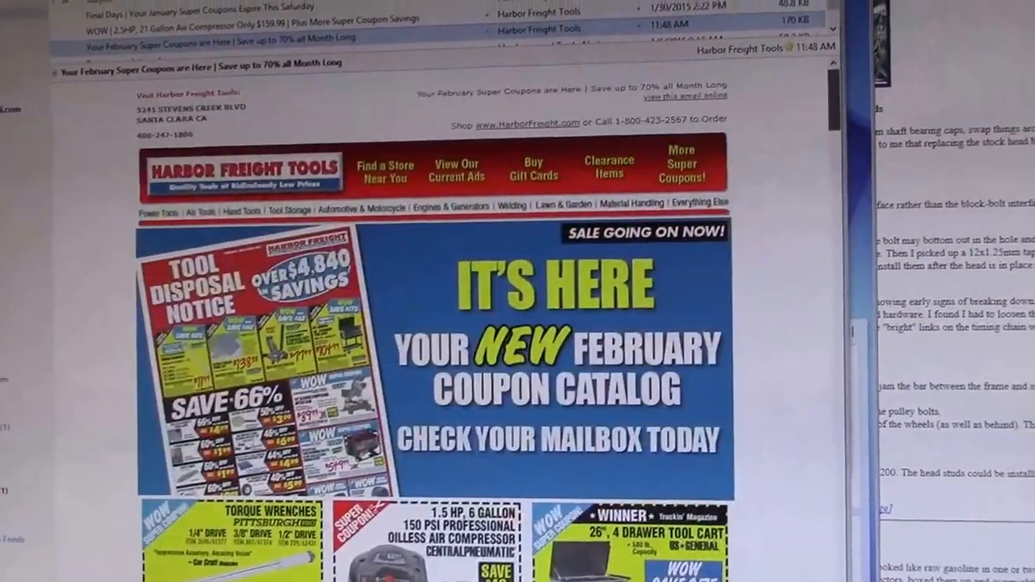
pyautogui.scroll(-3)
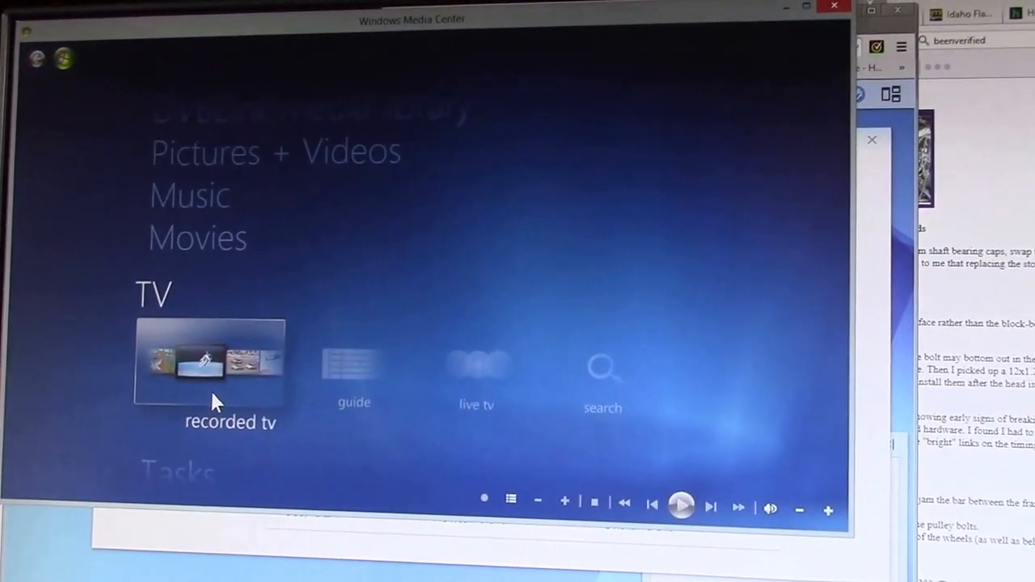
# Open the 'recorded tv' tile under TV to show the recorded series list
pyautogui.click(210, 360)
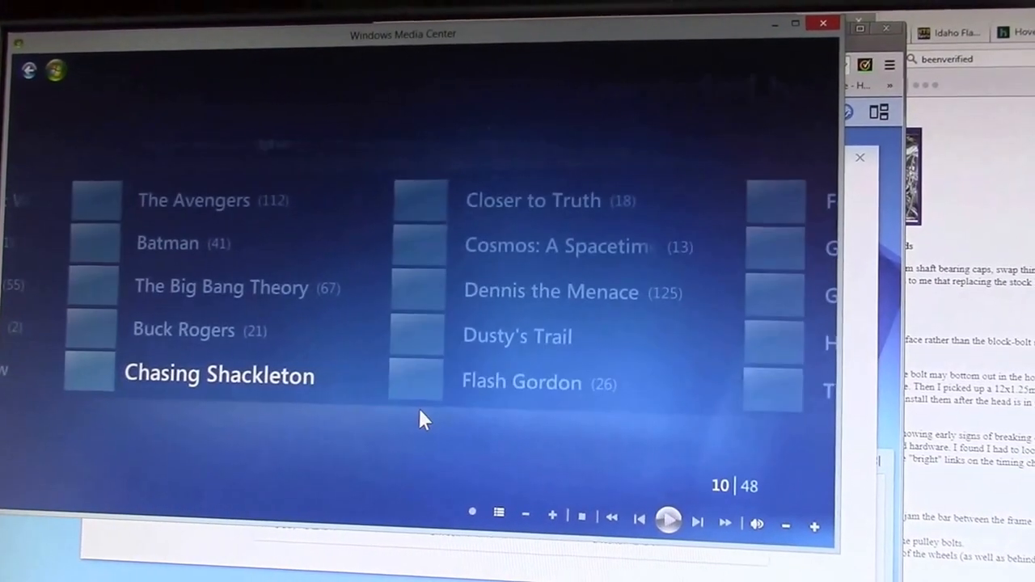